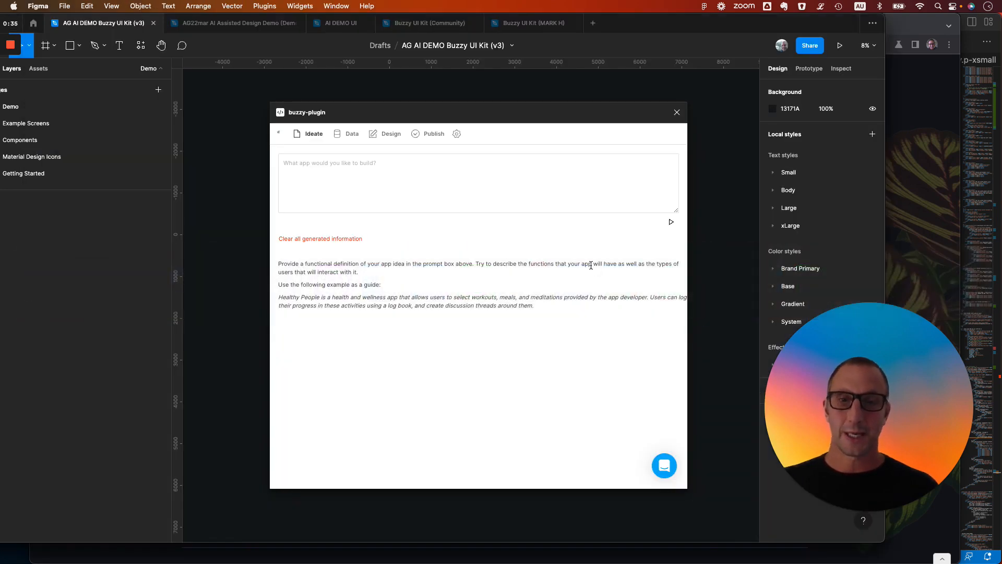
Step: Write the Buzzy prompt 'Create an app, called Beer Explorer, that lists beers with ability find out details'
click(478, 184)
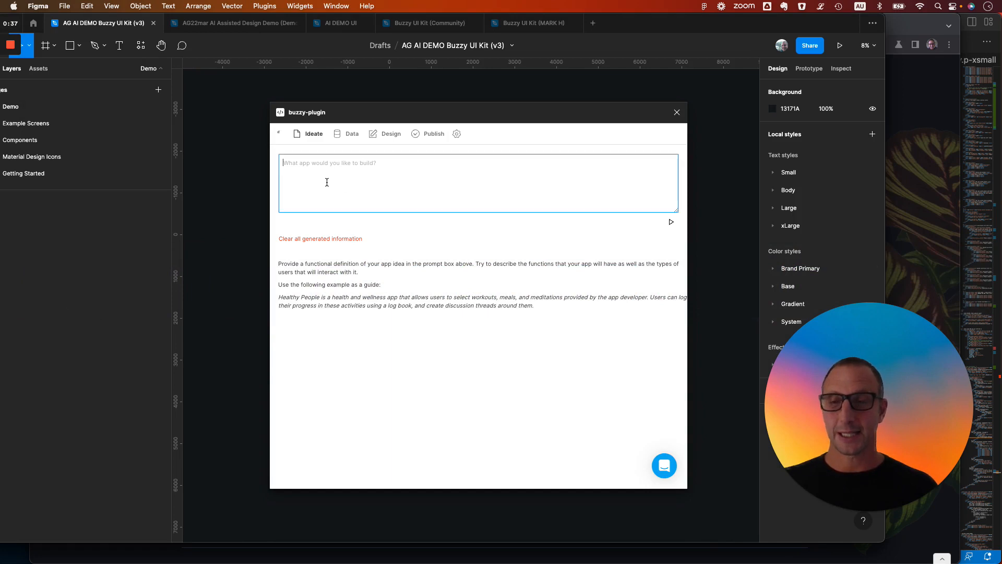
text(Create an app, called Beer Explorer,  that lists beers with ability find out details about each beer including: hero image, beer type, brewery, alcohol content, No user reviews)
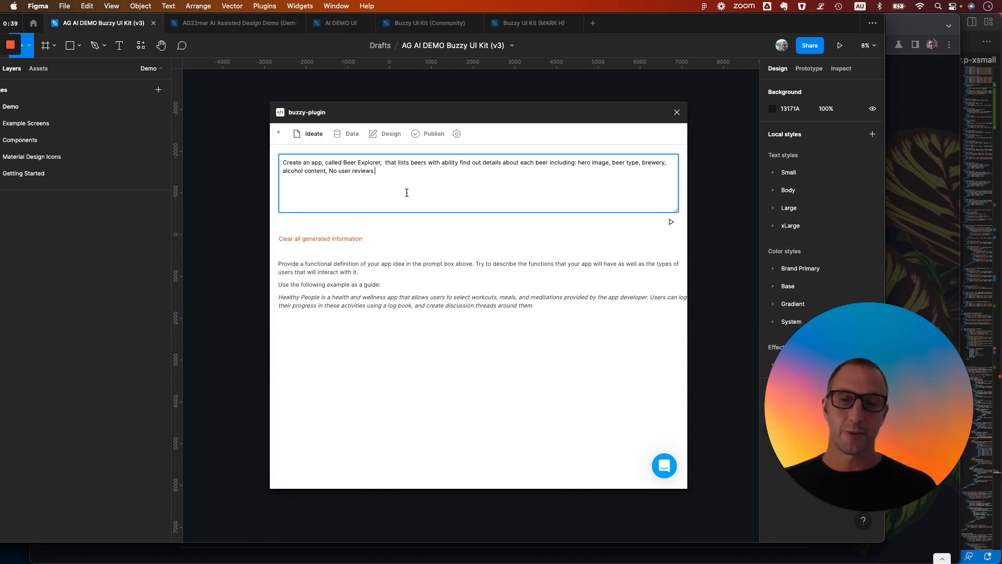
mouse_move(354, 162)
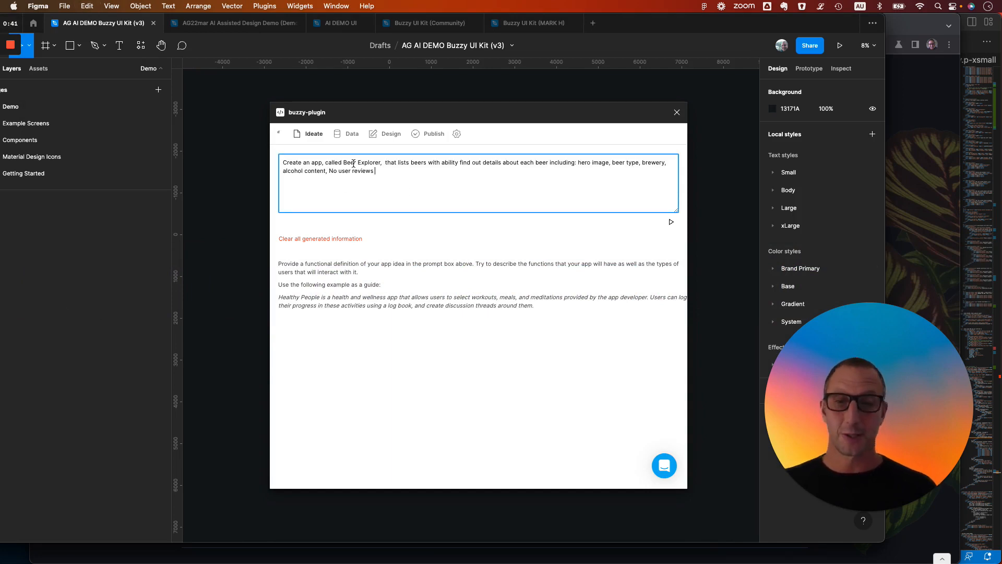
double_click(355, 163)
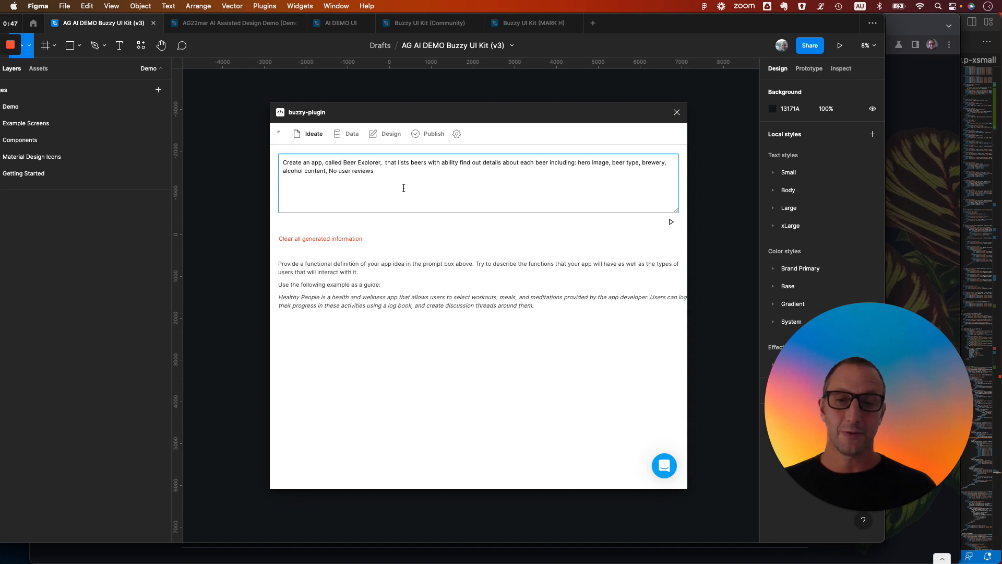
mouse_move(670, 226)
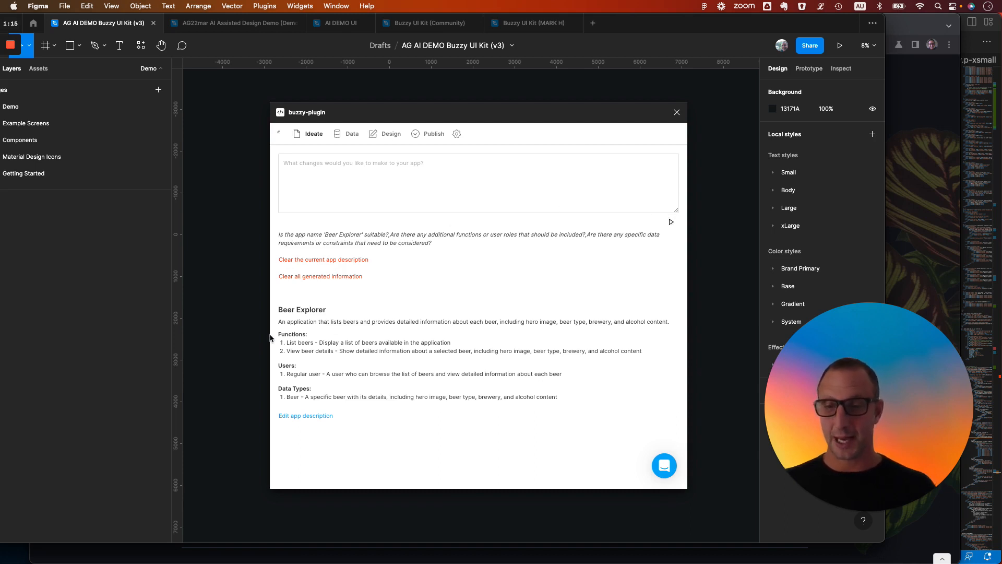
mouse_move(665, 321)
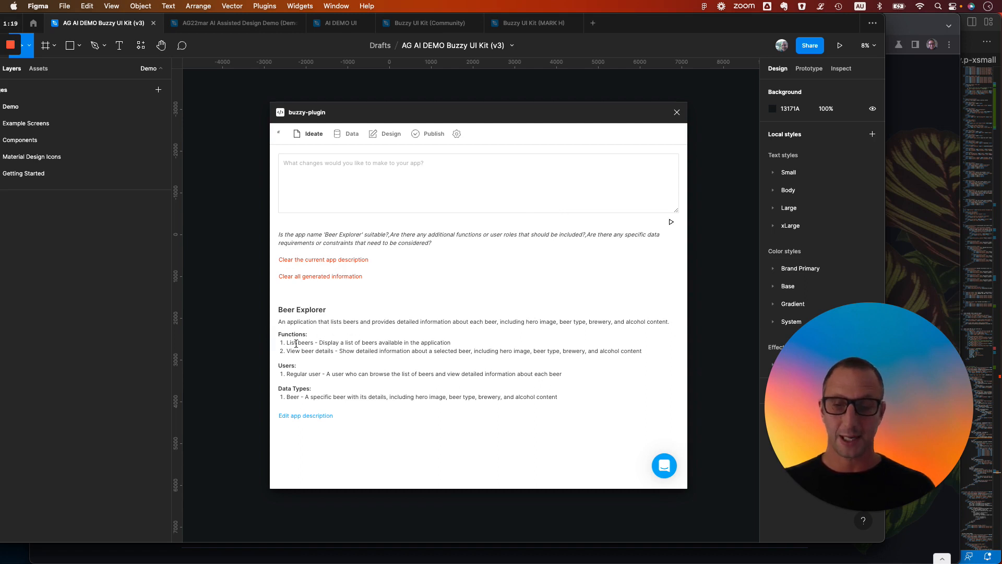
Step: Request changes: 'Also add in the ability to allow users to review beers with a comment, rating and image'
double_click(300, 343)
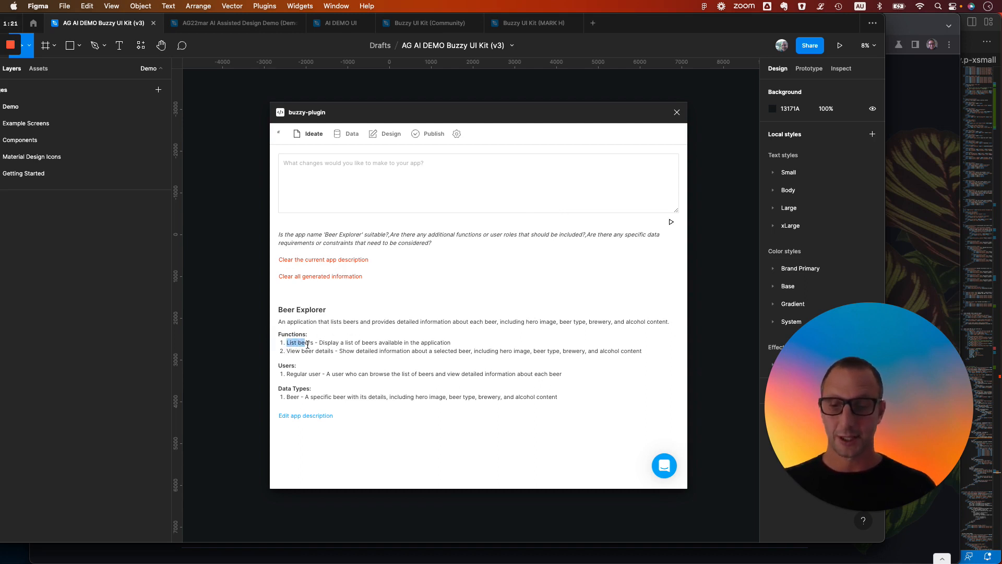
double_click(311, 350)
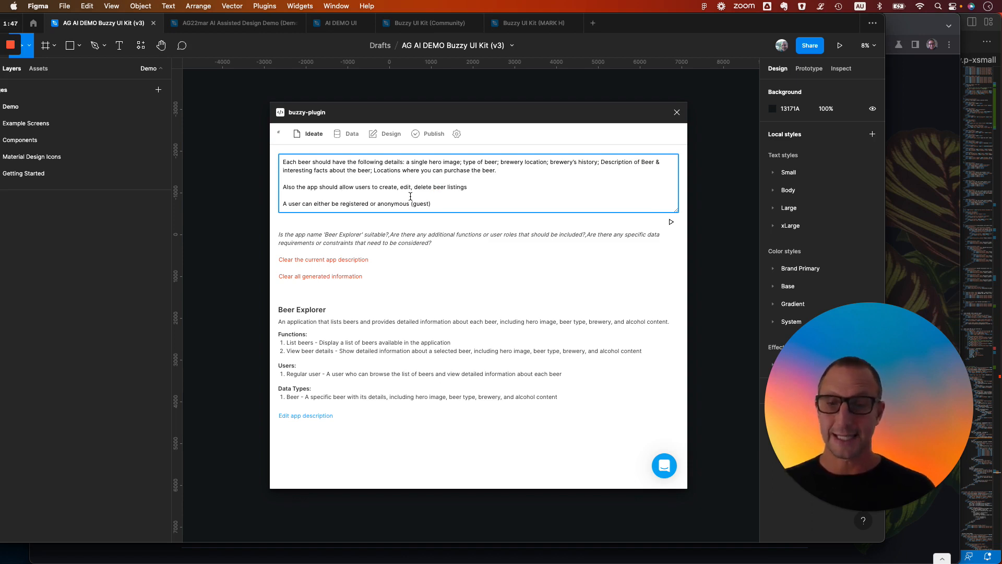
text(Also add in the ability to allow users to review beers with a comment, rating and image.)
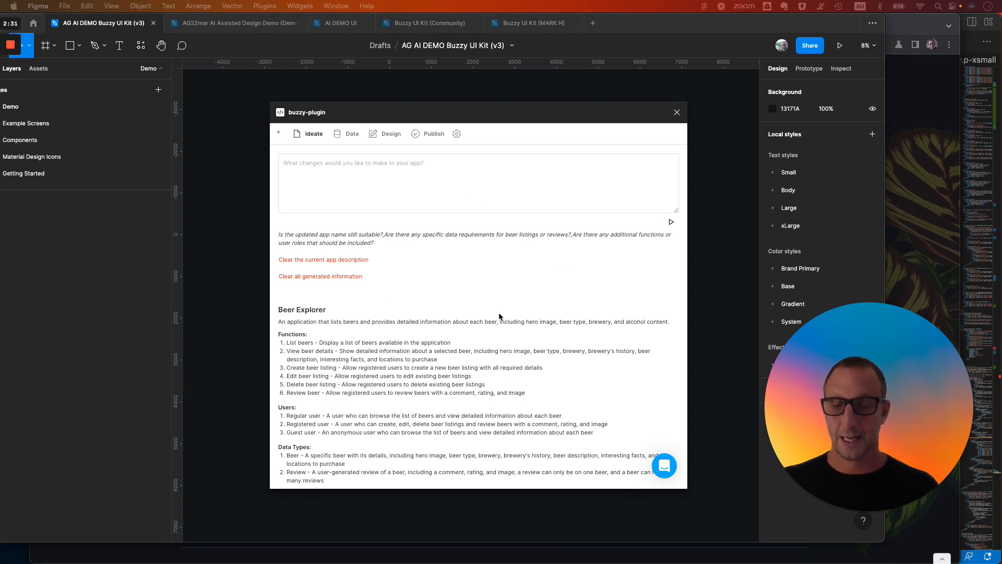
Step: Switch the generated description to Edit app description and review its name, summary, functions and users fields
scroll(down, 3)
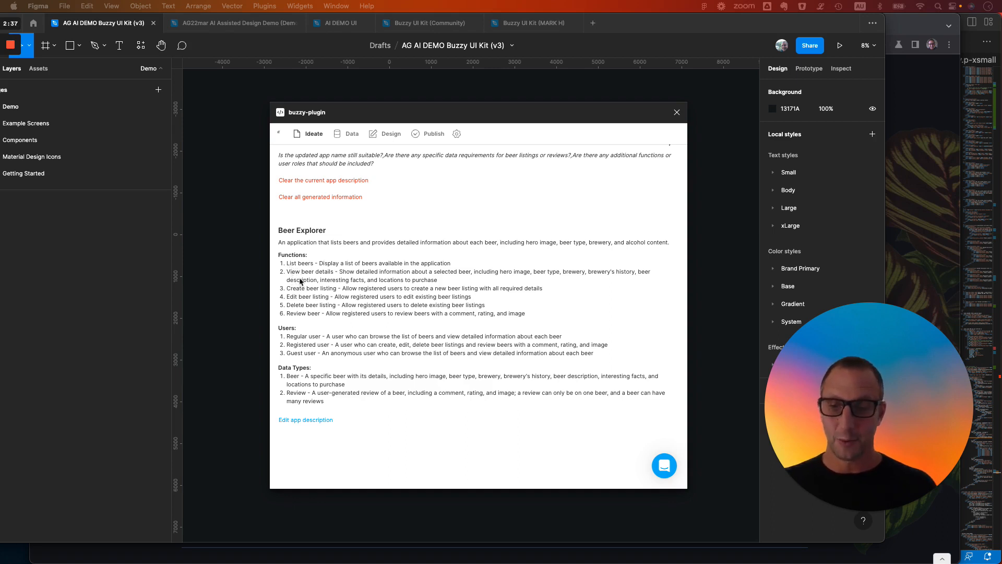
mouse_move(295, 295)
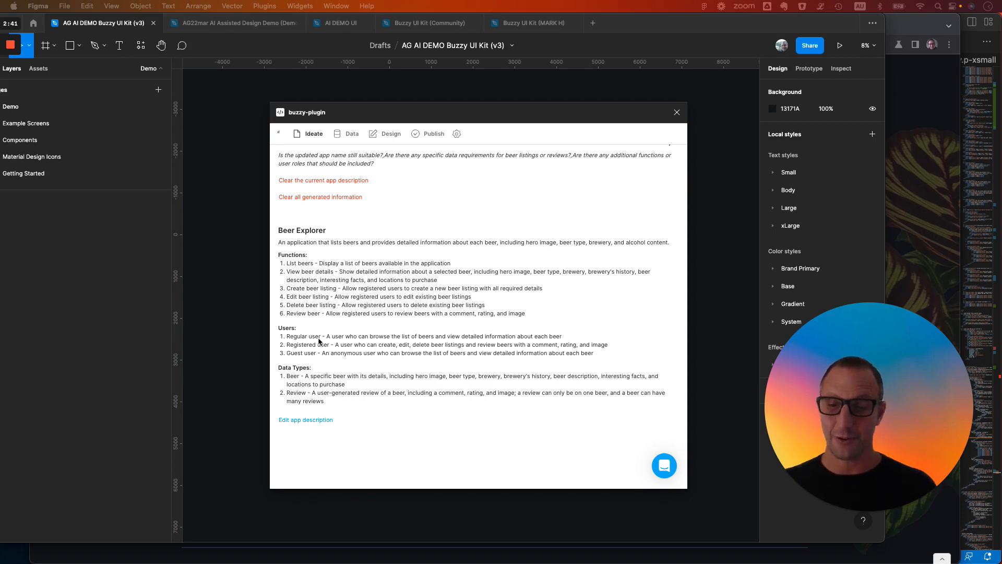
mouse_move(414, 405)
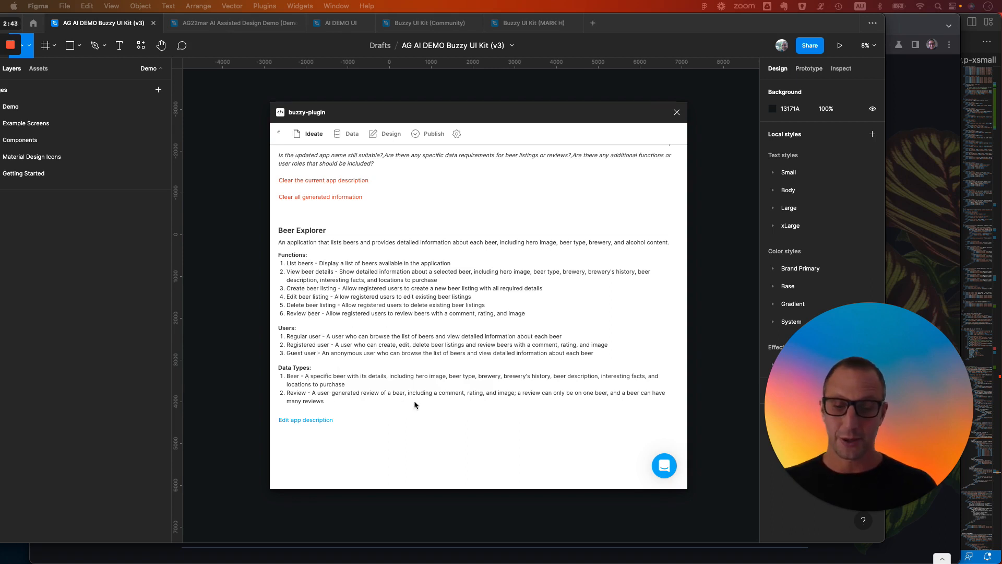
click(306, 420)
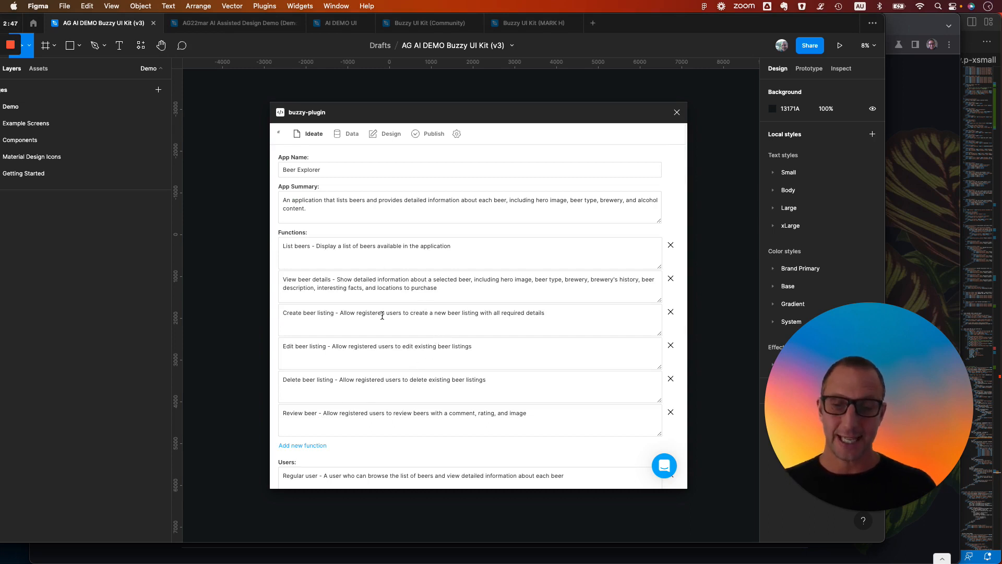
scroll(down, 3)
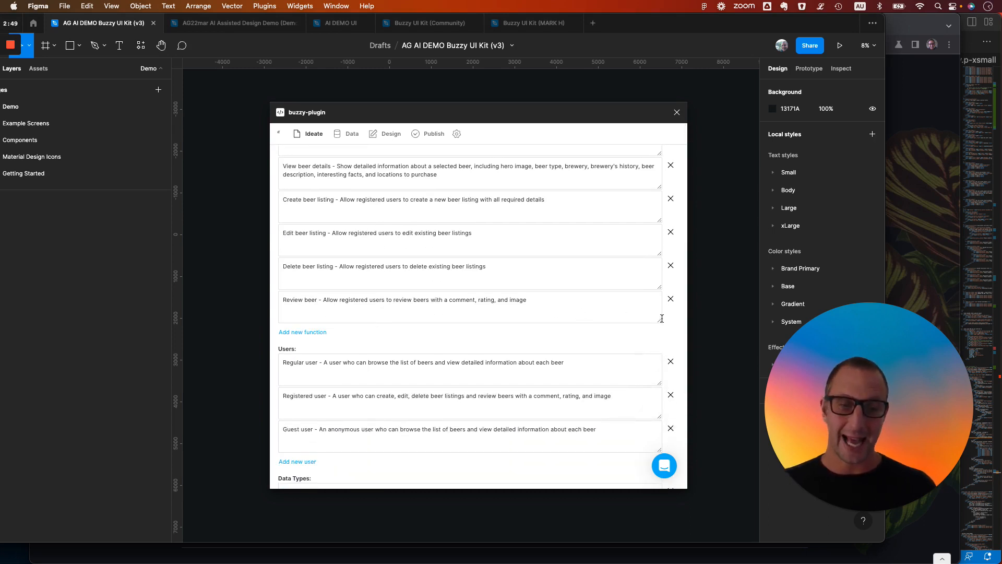
scroll(down, 3)
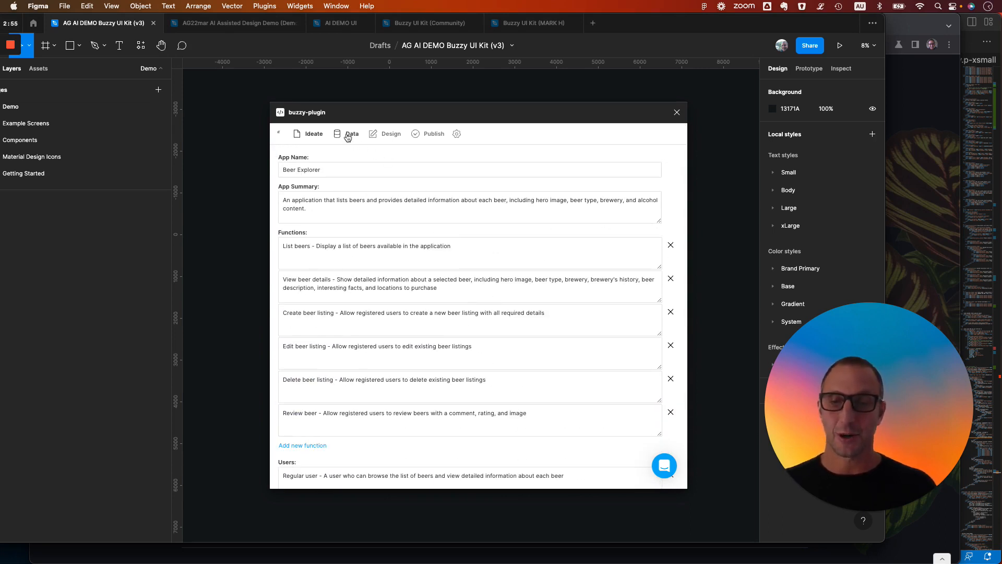
Step: Generate the data model on the Data tab and expand the Beer table's fields
click(352, 134)
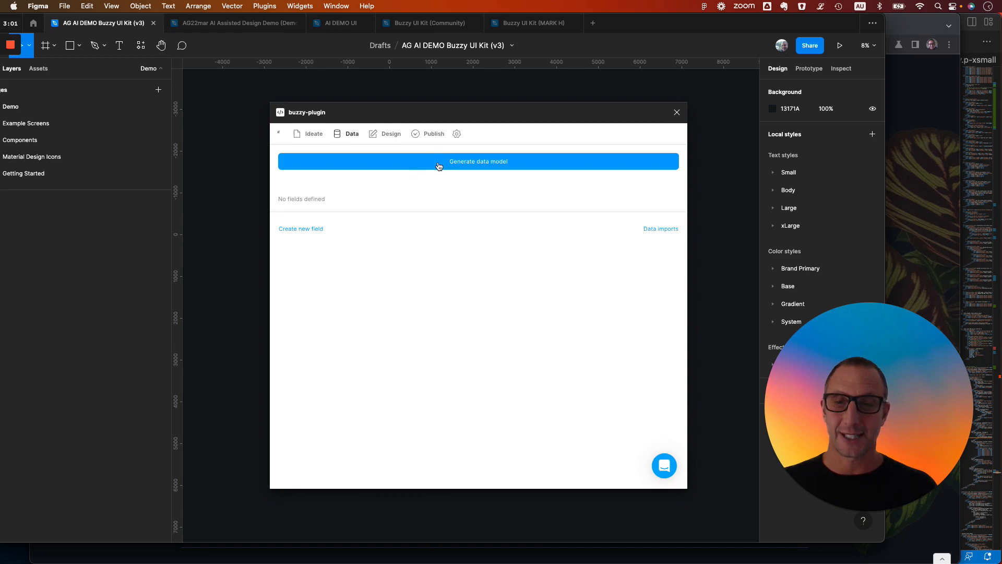
click(478, 161)
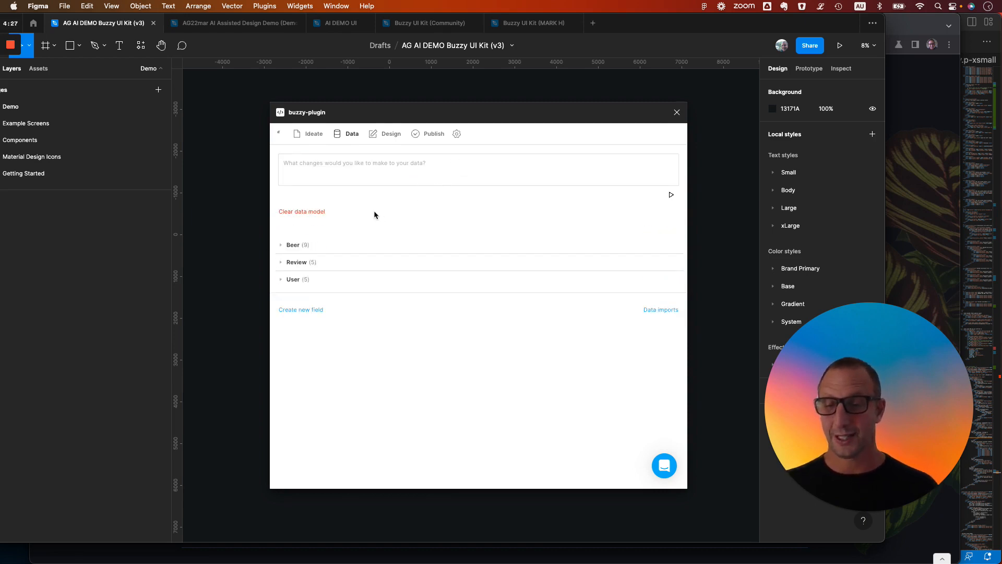
click(292, 245)
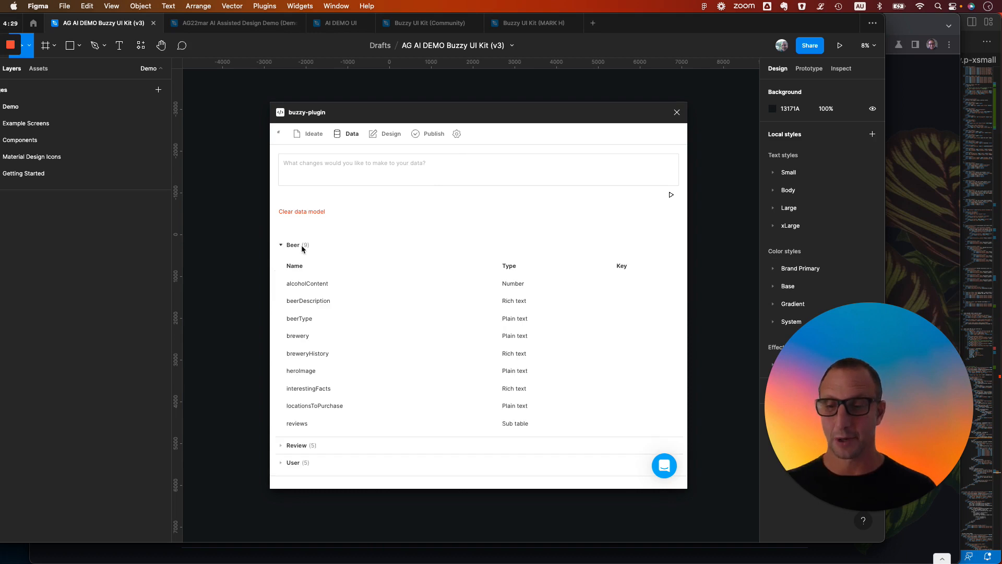
scroll(down, 3)
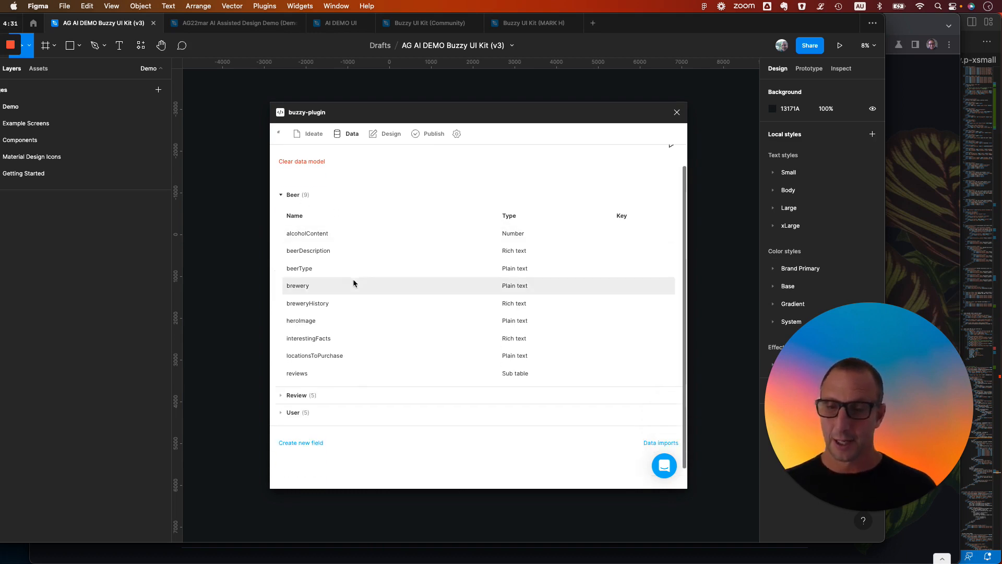
mouse_move(347, 268)
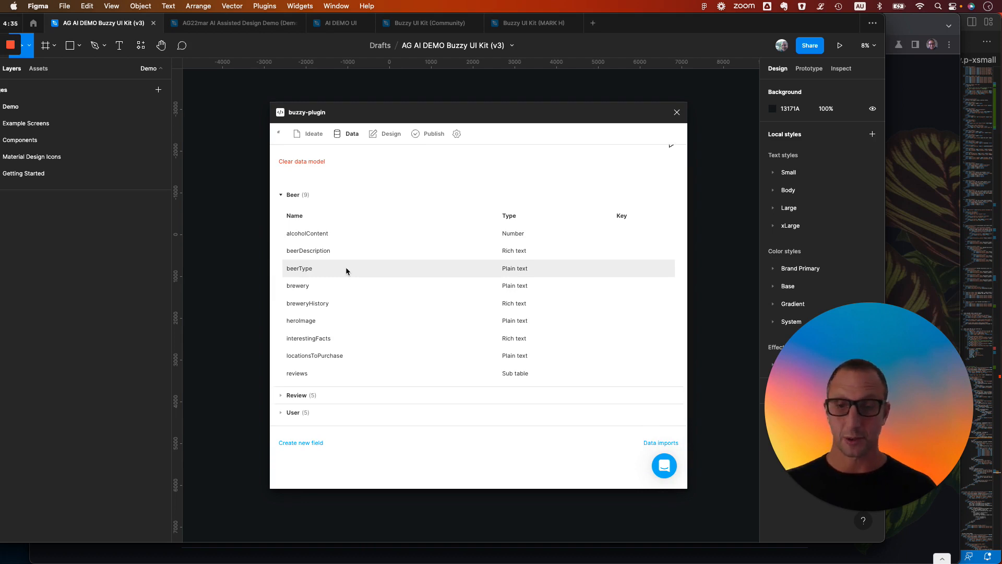
mouse_move(379, 278)
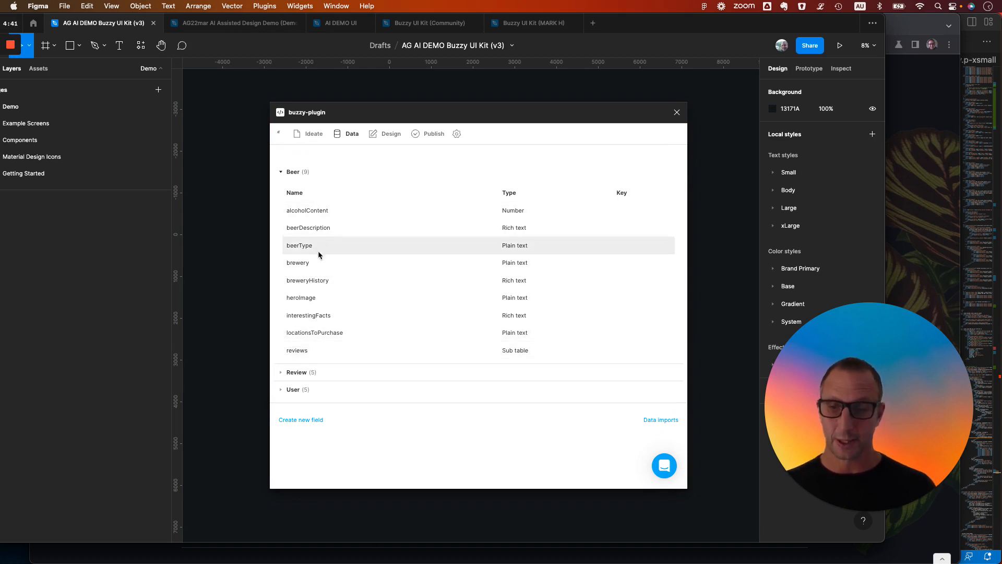
mouse_move(403, 354)
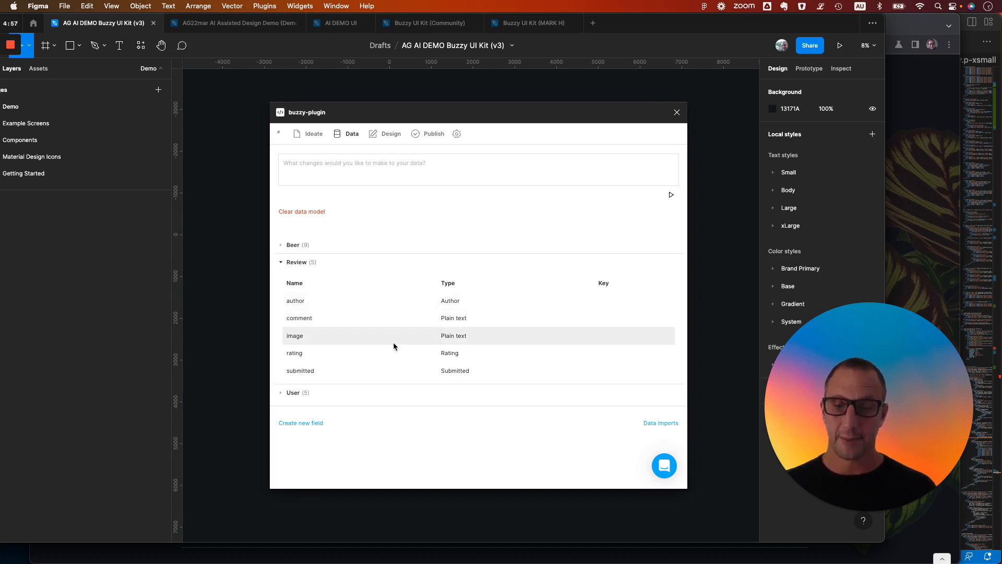
Step: Inspect the Review table's image field definition and return to the data model
click(294, 335)
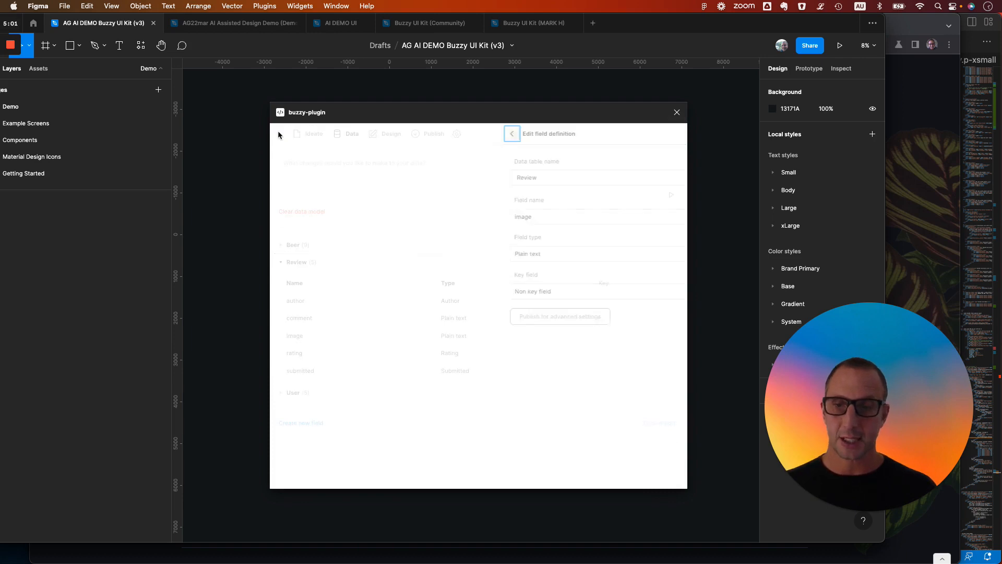
click(511, 133)
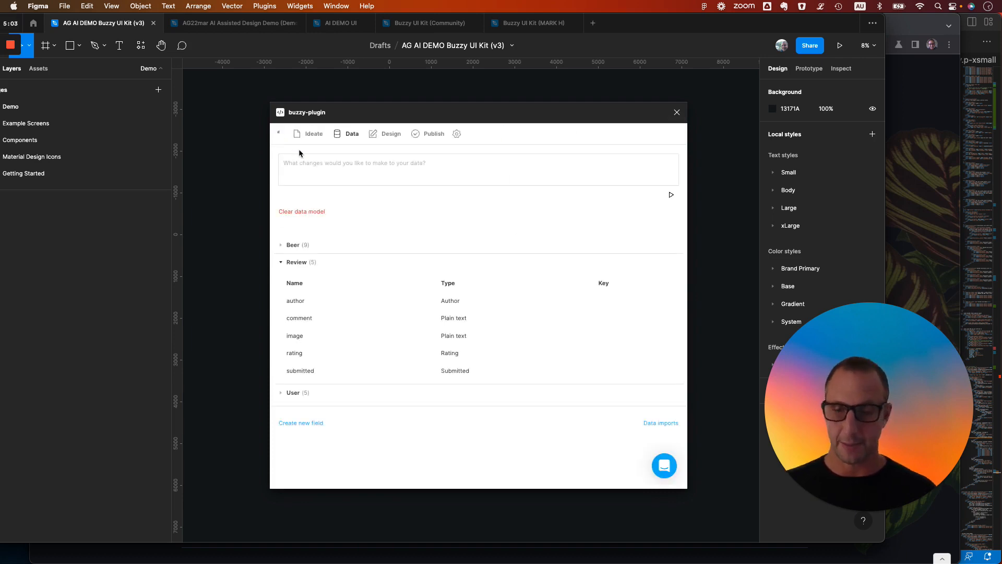
mouse_move(389, 151)
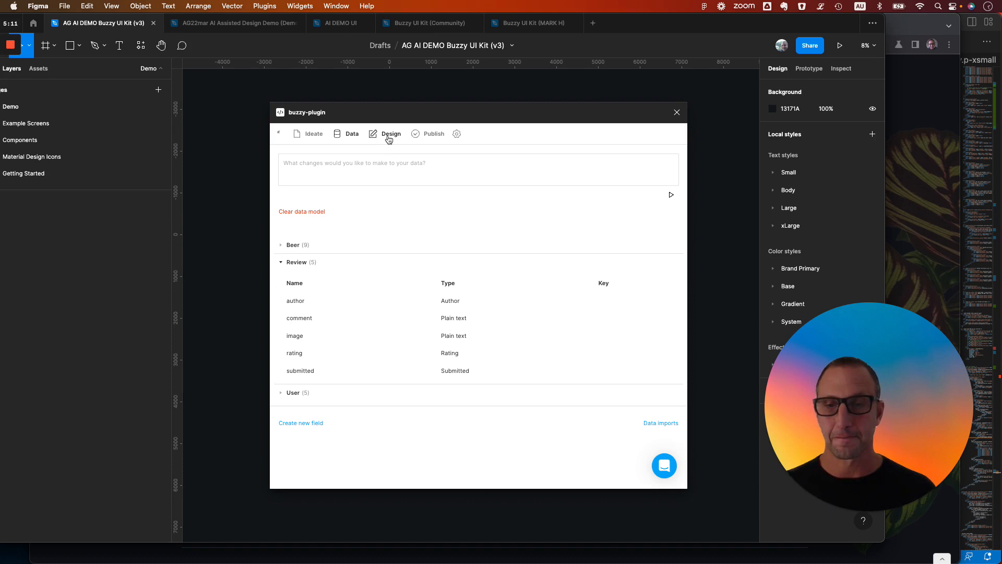
Step: Generate the app design on the Design tab, then view the Buzzy UI Kit community file
click(391, 134)
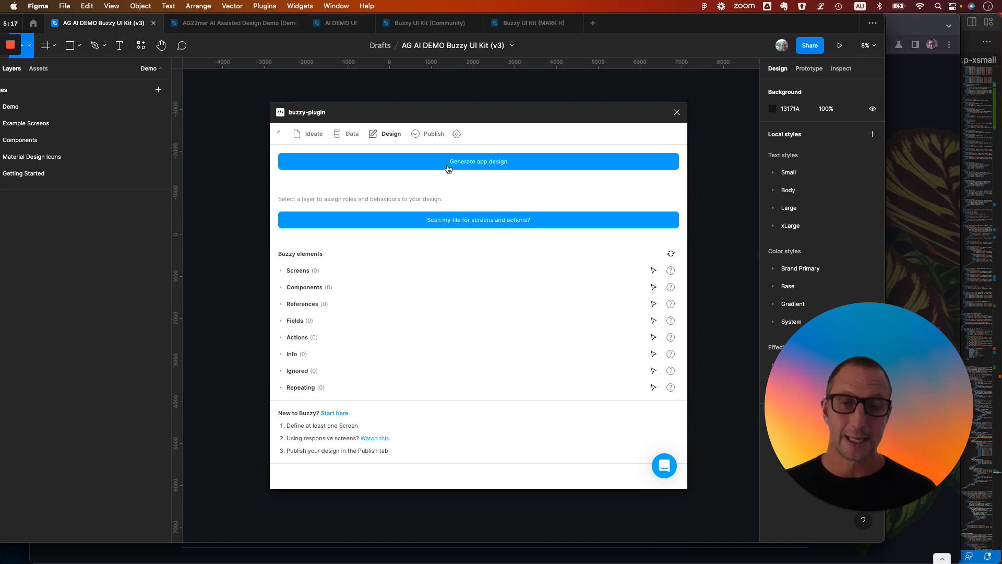
click(479, 161)
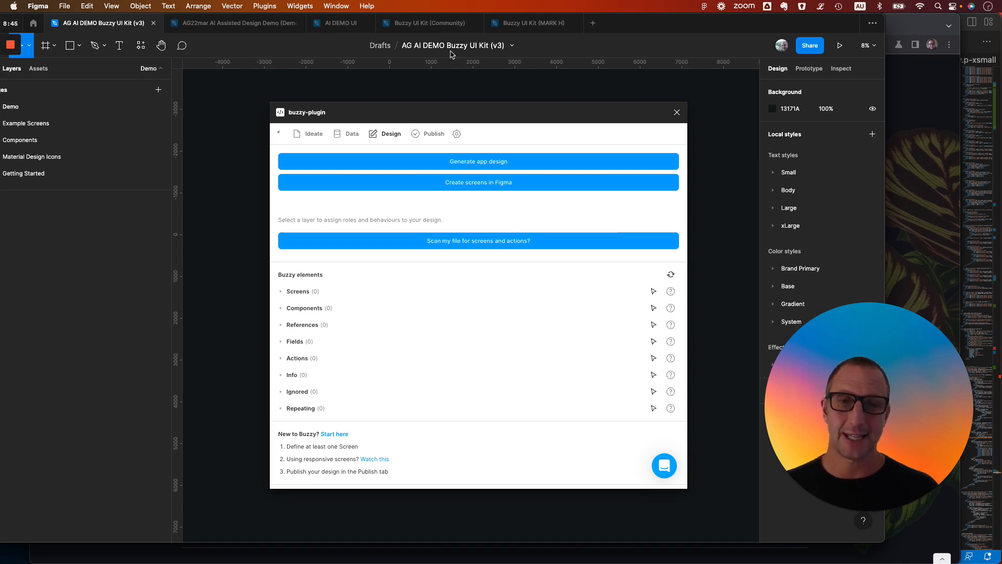
click(427, 23)
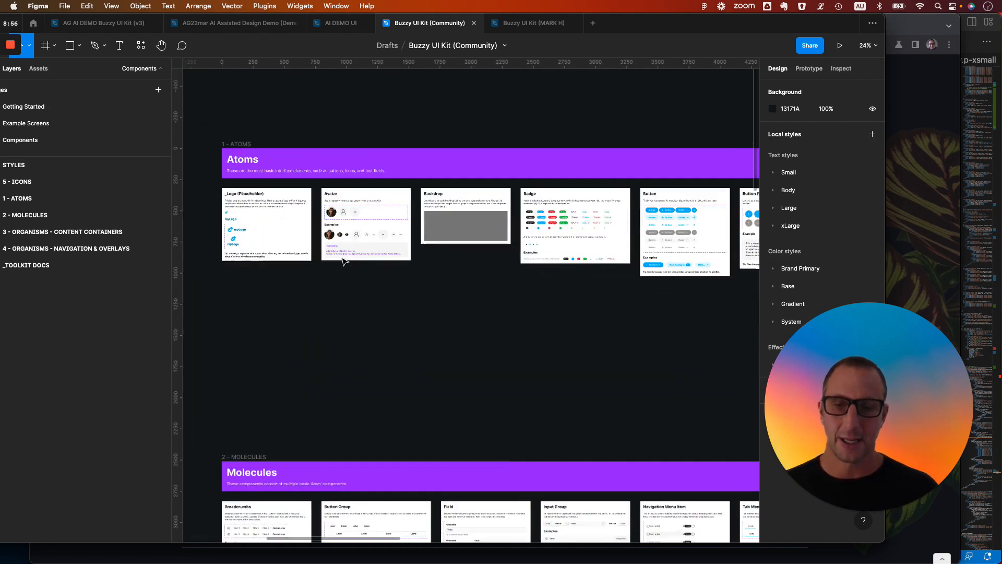
Step: Browse the UI Kit components and select the Example Screens page
scroll(down, 3)
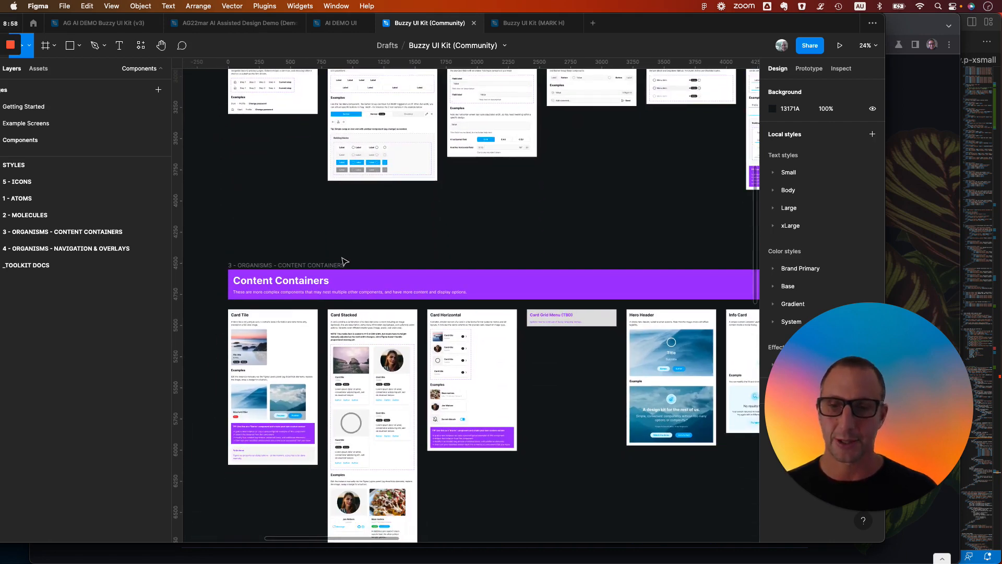
scroll(down, 3)
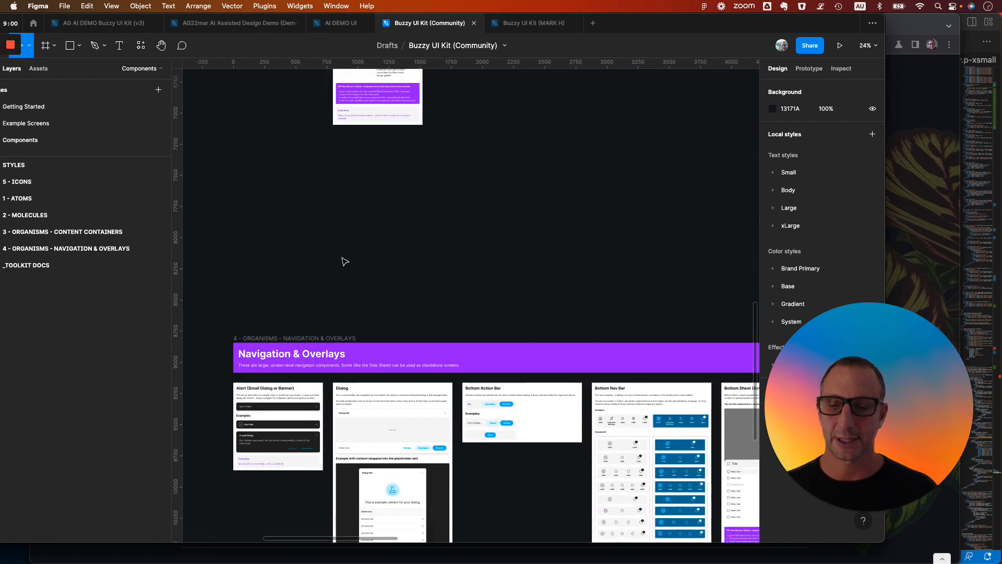
scroll(down, 3)
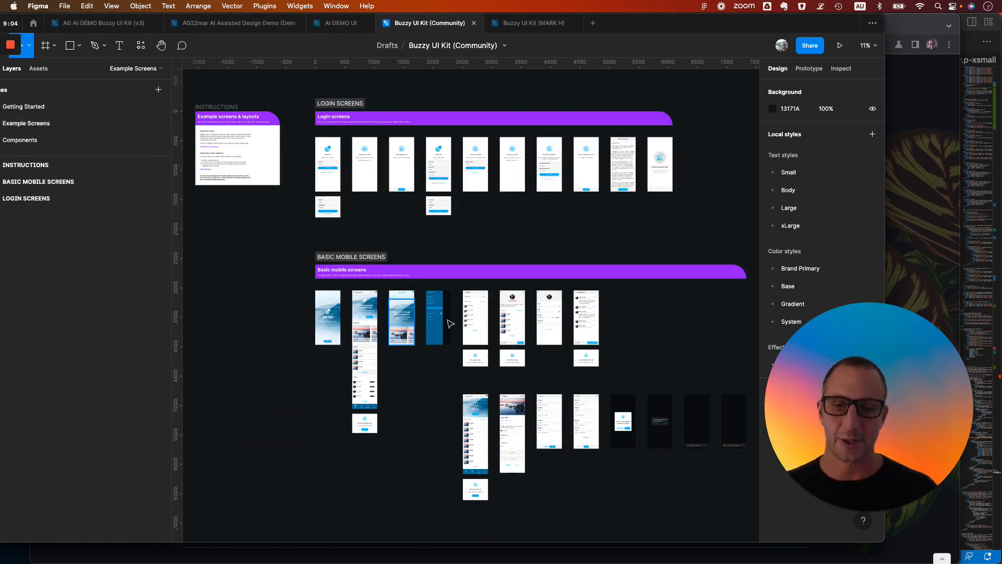
click(340, 103)
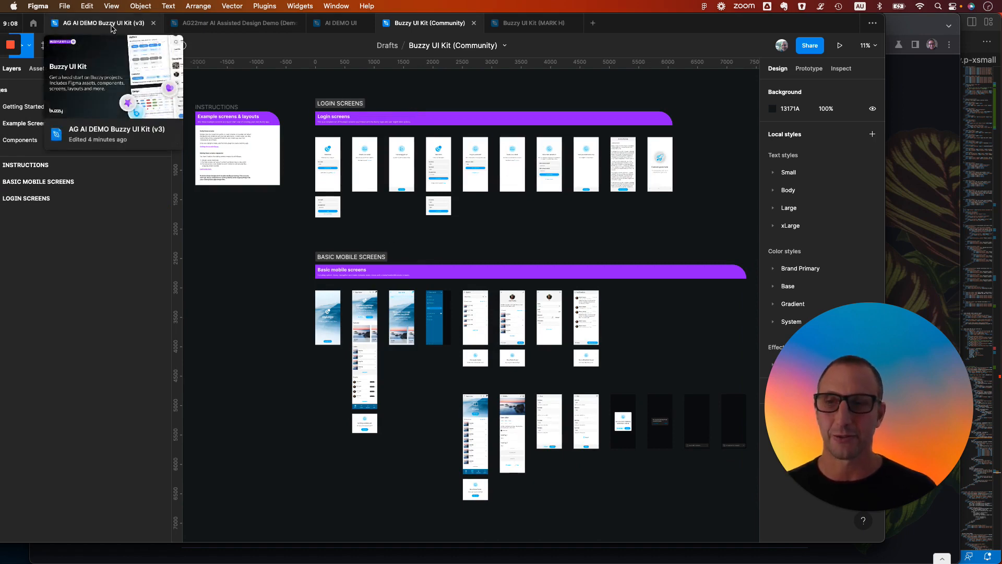
Step: Back in the AG AI DEMO Buzzy UI Kit (v3) file, run 'Create screens in Figma'
click(99, 22)
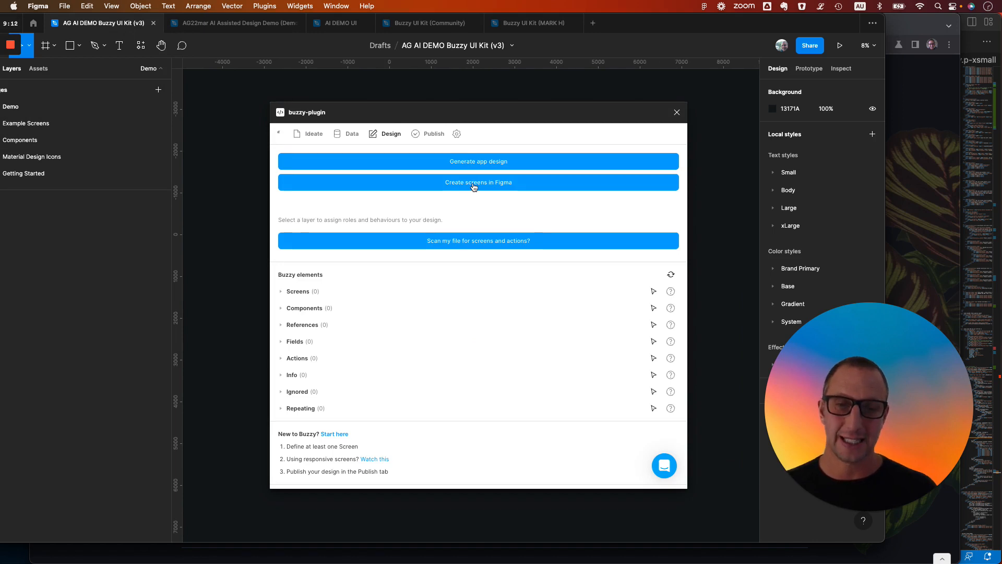
click(478, 181)
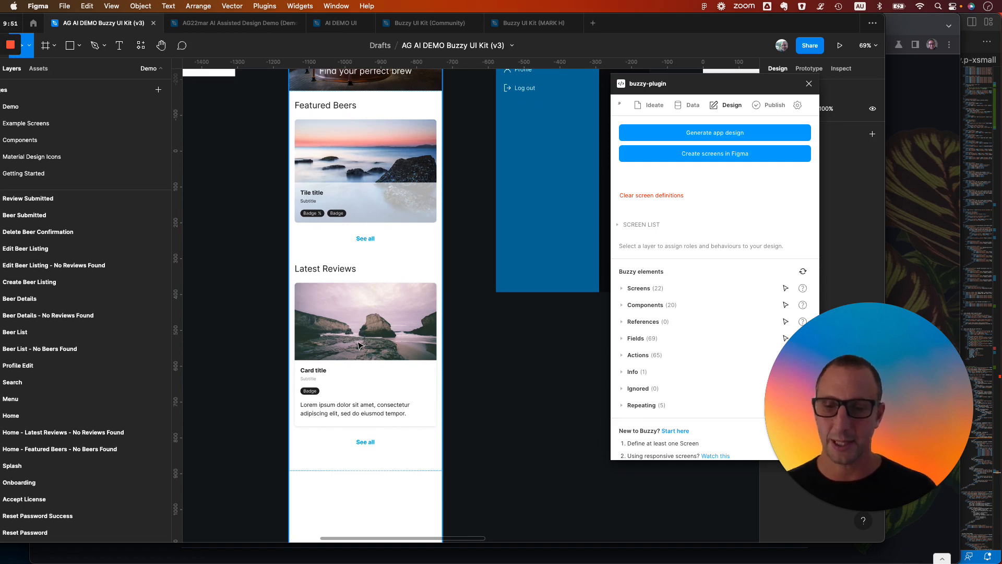
scroll(down, 3)
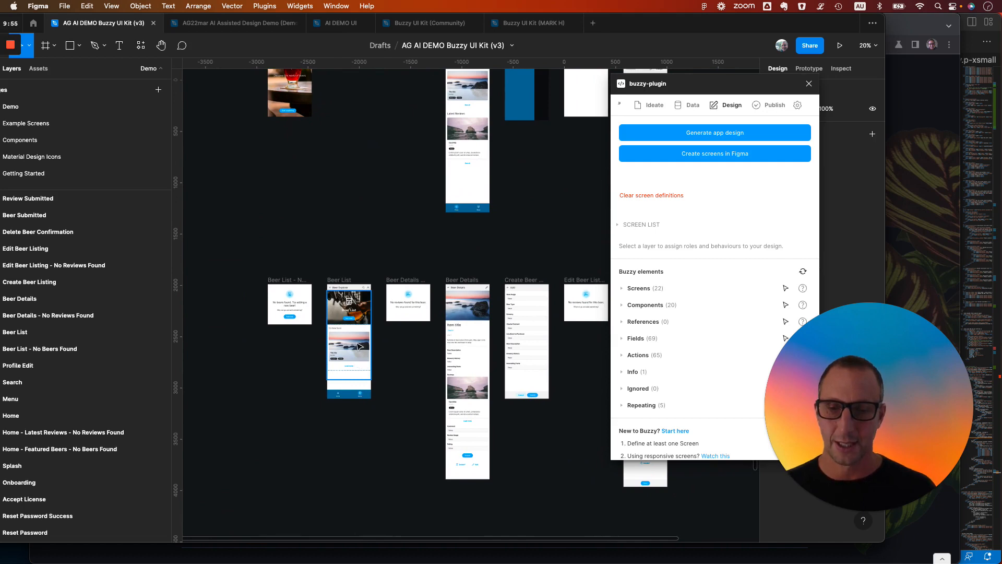
scroll(down, 3)
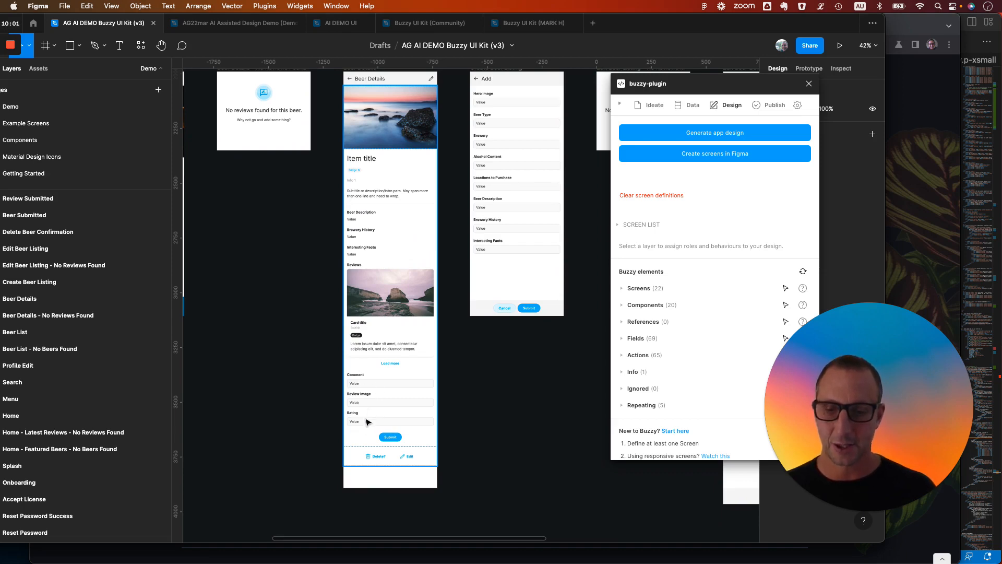
scroll(down, 3)
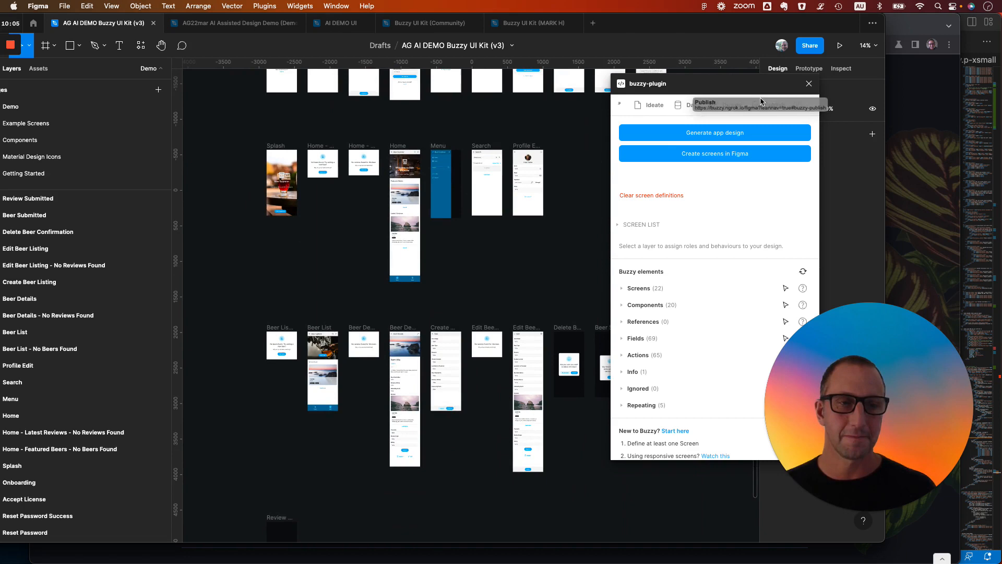
Step: Update the Buzzy app from the Publish tab and run 'Generate sample data'
click(773, 105)
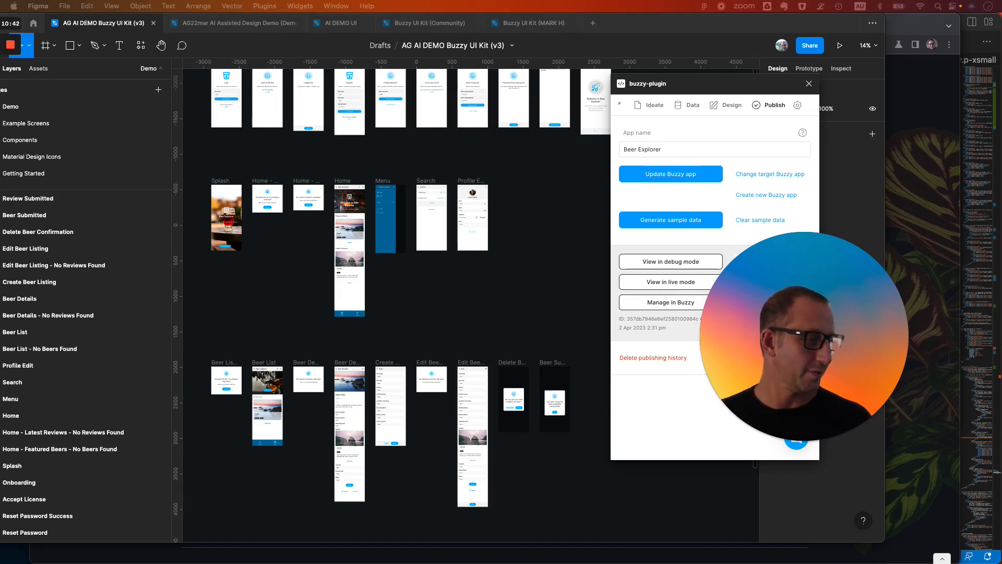
click(670, 282)
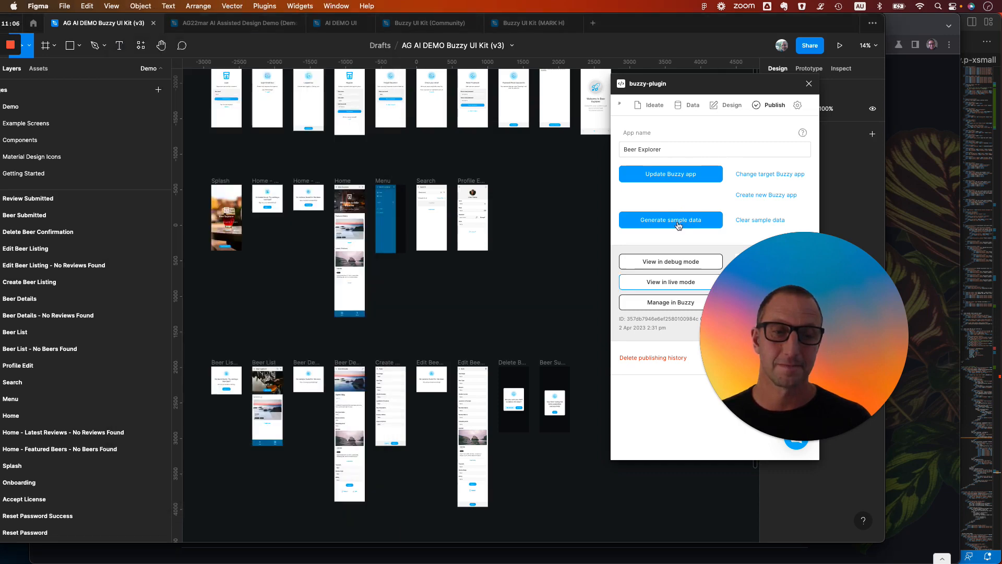
click(670, 219)
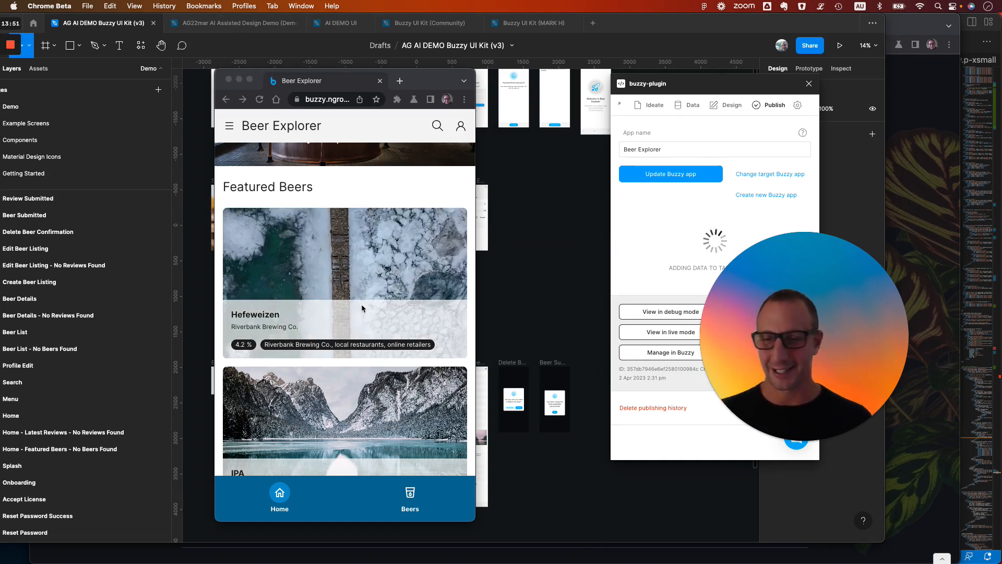
Step: View the IPA's details in the live app and reach its review form
scroll(down, 3)
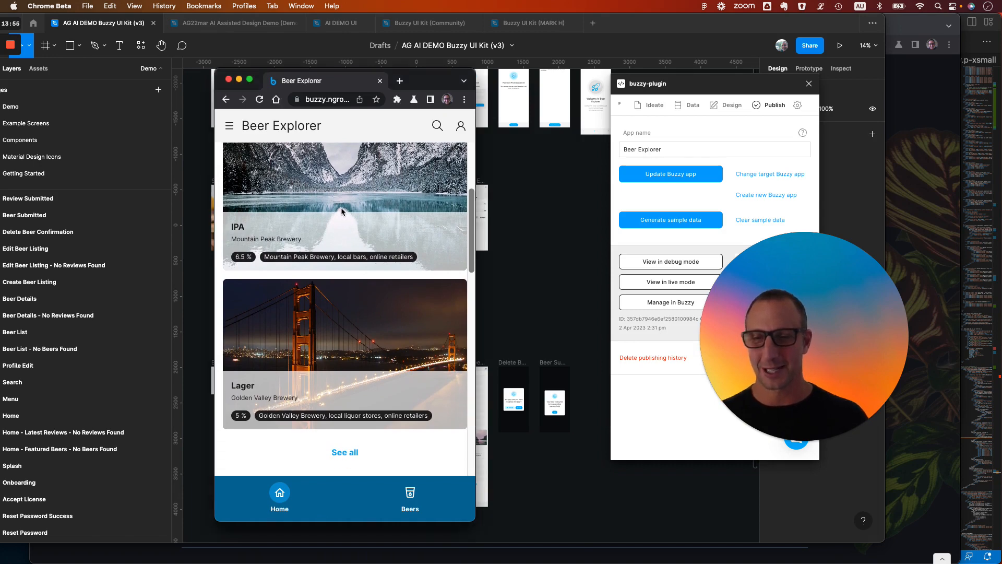
click(343, 205)
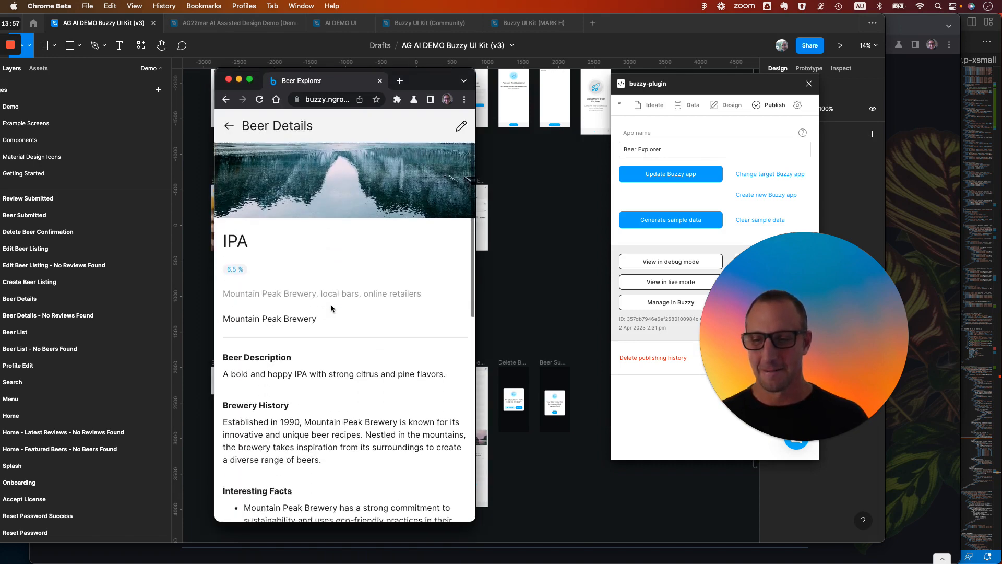
scroll(down, 3)
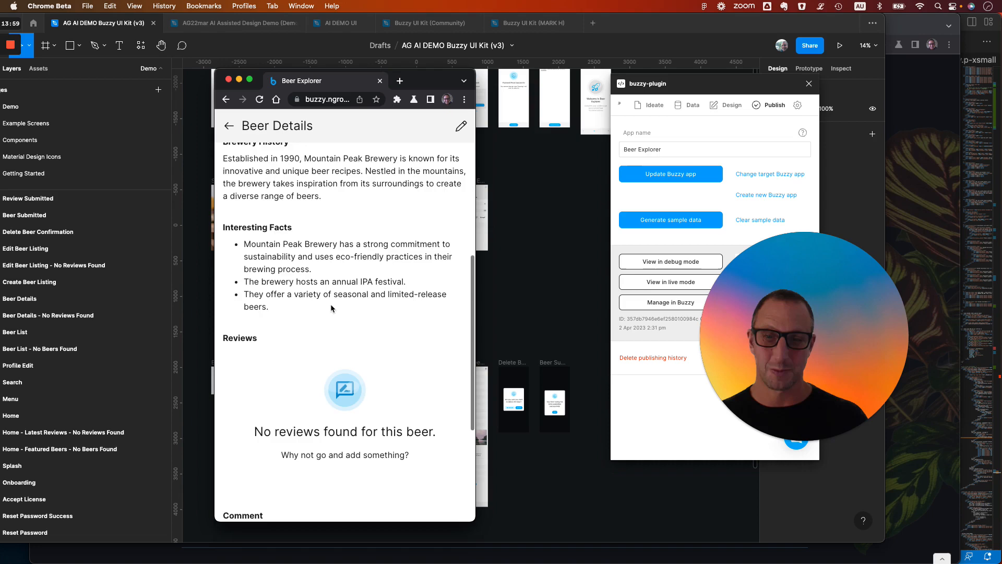
scroll(down, 3)
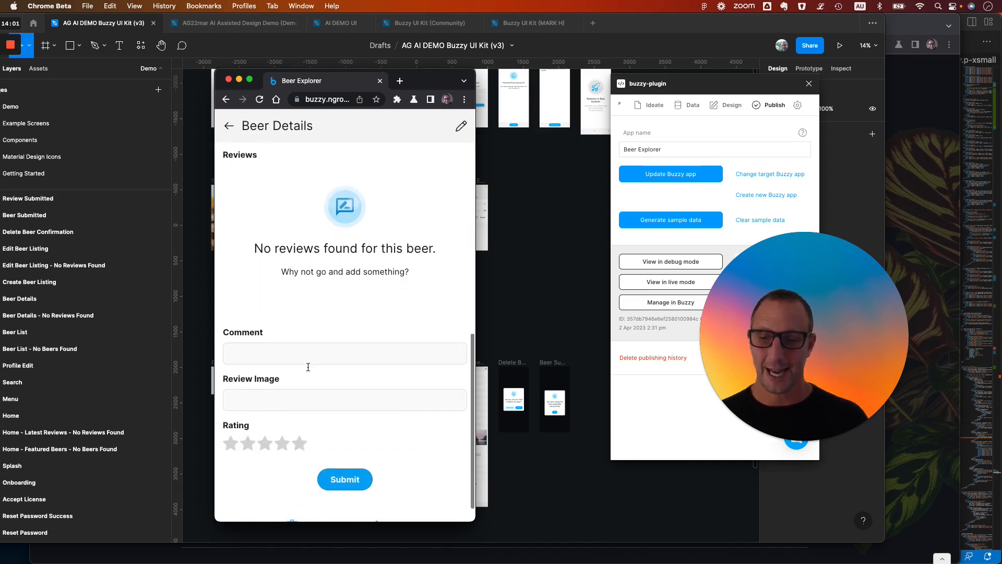
scroll(down, 3)
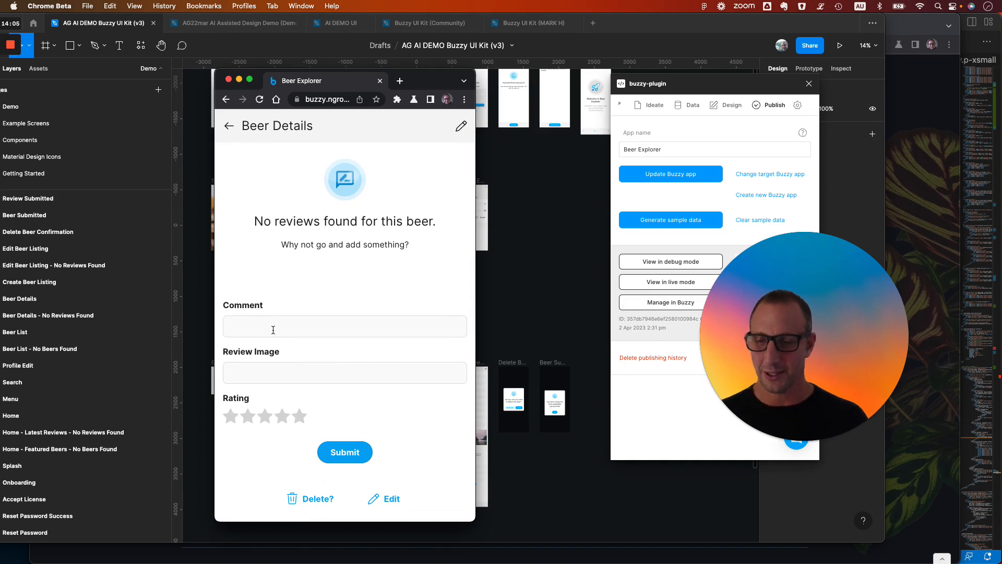
Step: Submit a 'Great beer' review rated four stars and dismiss the confirmation
text(Great beer)
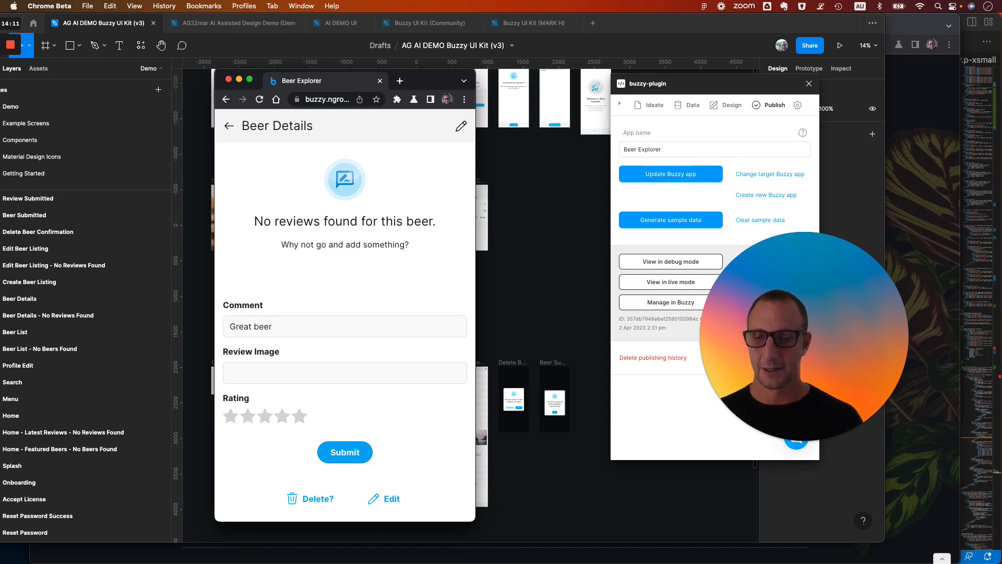
click(299, 417)
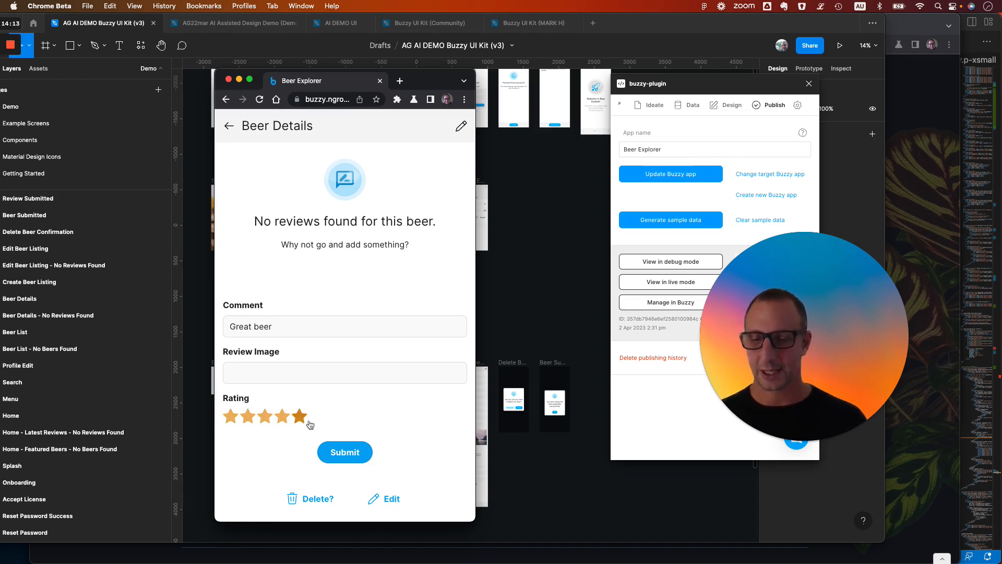
click(344, 452)
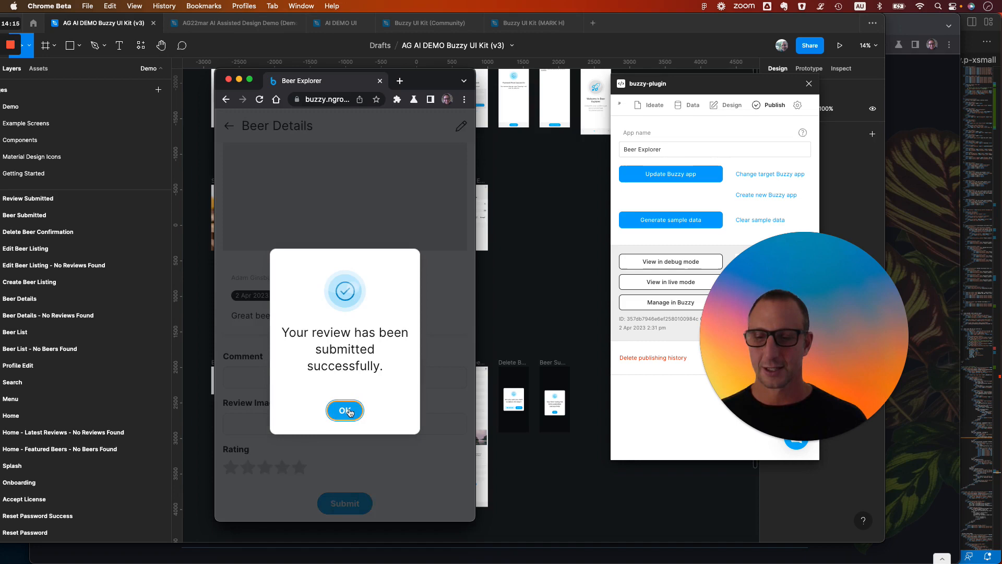
click(344, 410)
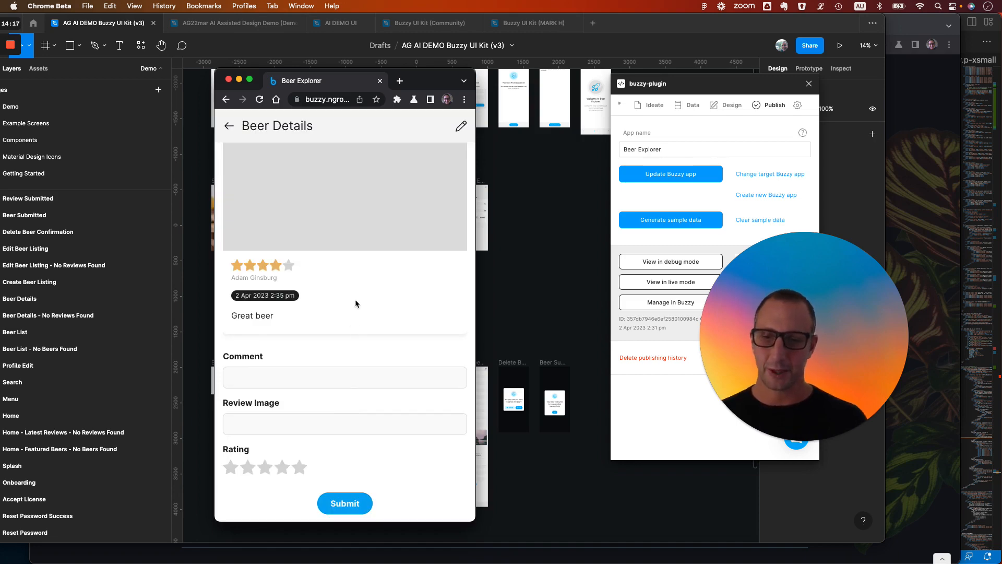
Step: Return to the beer list and view the Golden Valley Brewery lager's details
scroll(down, 3)
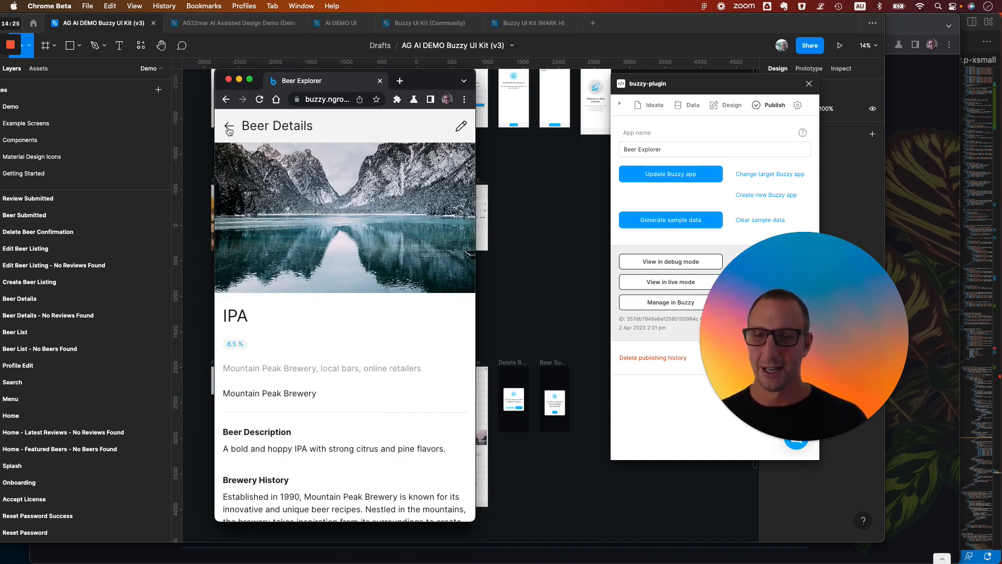
click(229, 131)
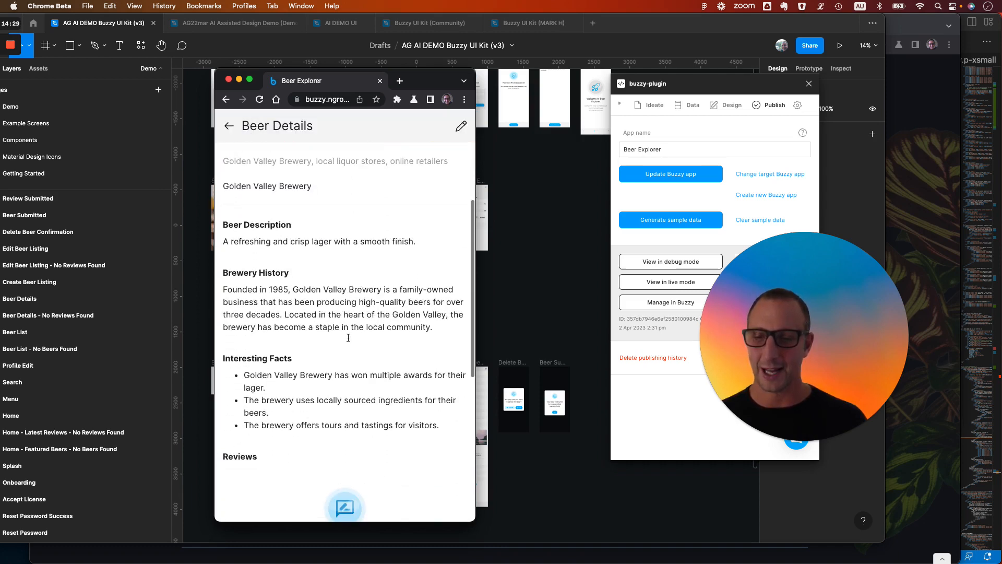
scroll(down, 3)
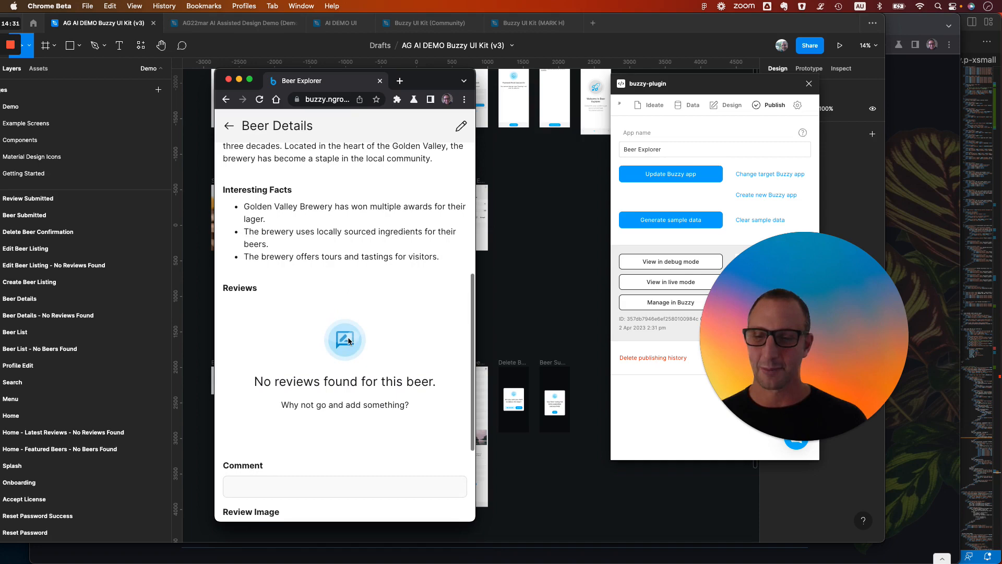
mouse_move(312, 305)
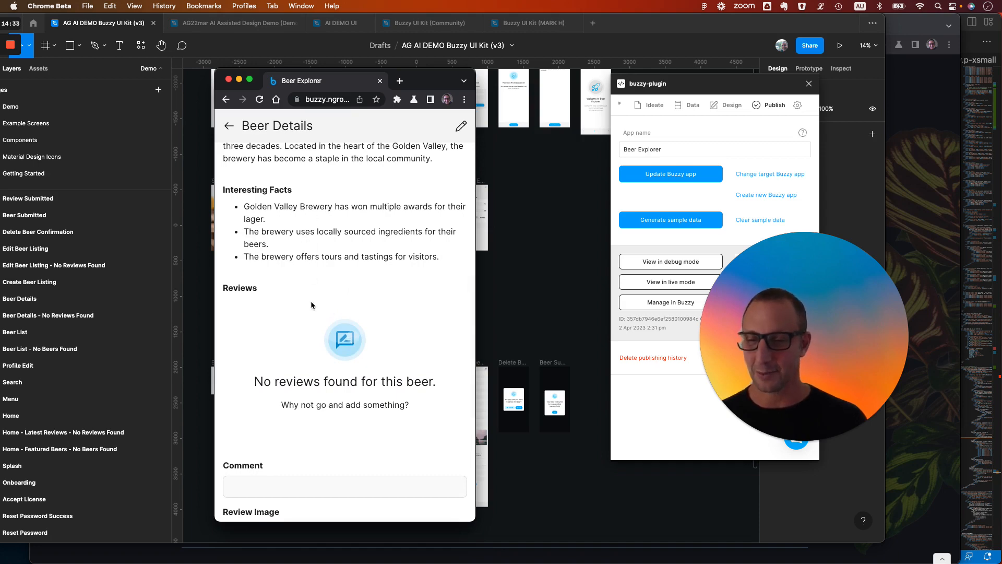
scroll(down, 3)
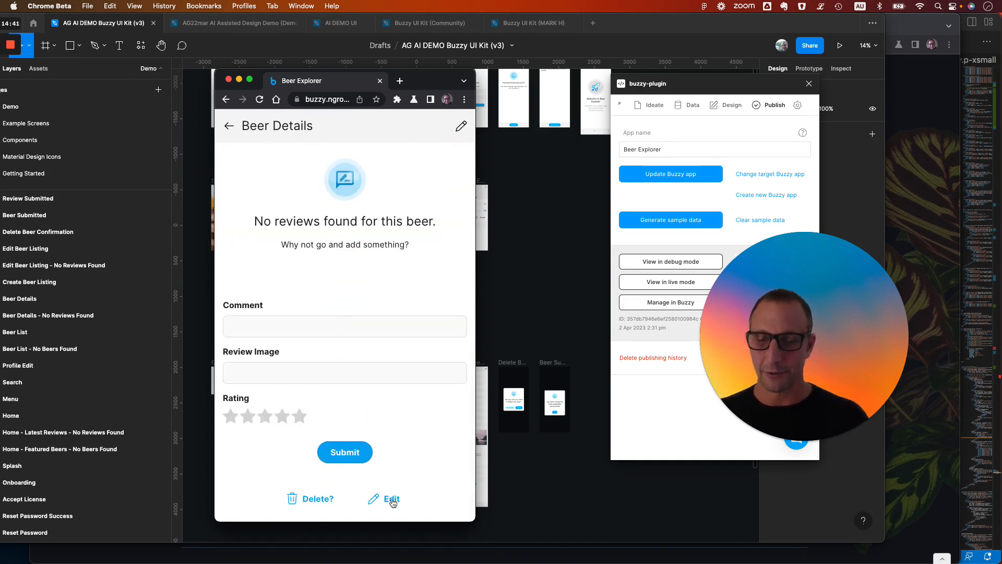
Step: Review the Lager's edit form, back out, and show the Beers list with the Hefeweizen and IPA
click(391, 499)
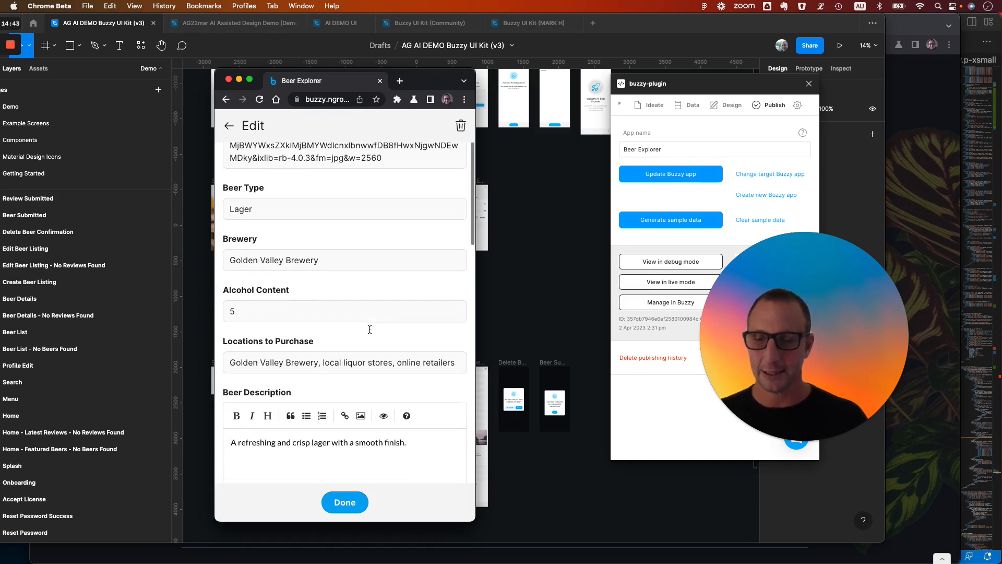
scroll(down, 3)
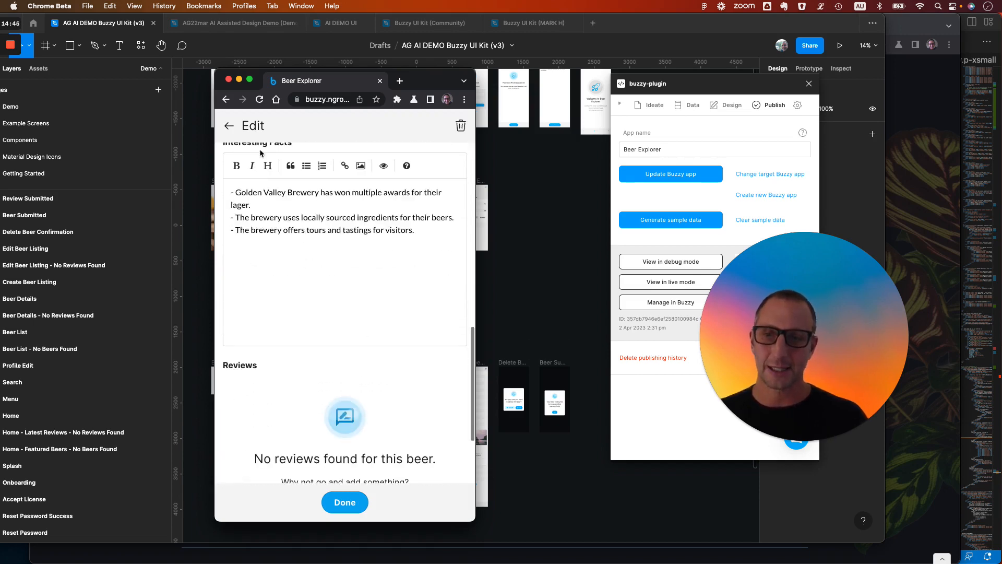
click(345, 502)
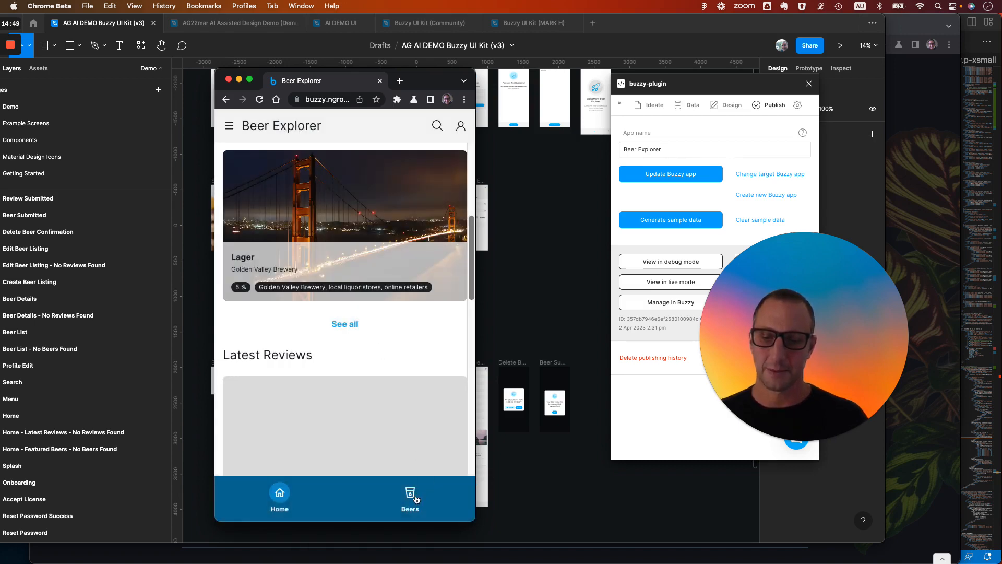
click(409, 499)
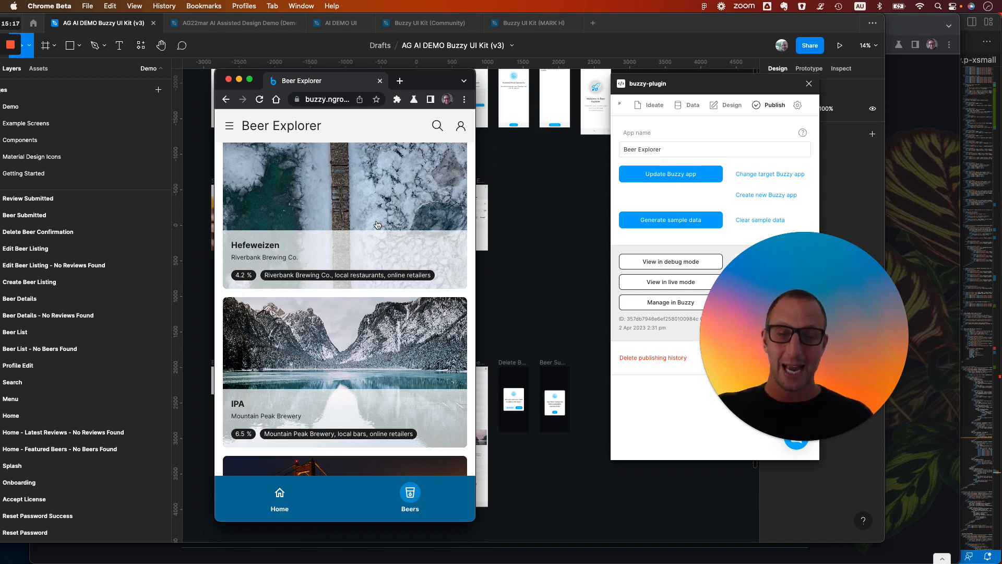
mouse_move(365, 147)
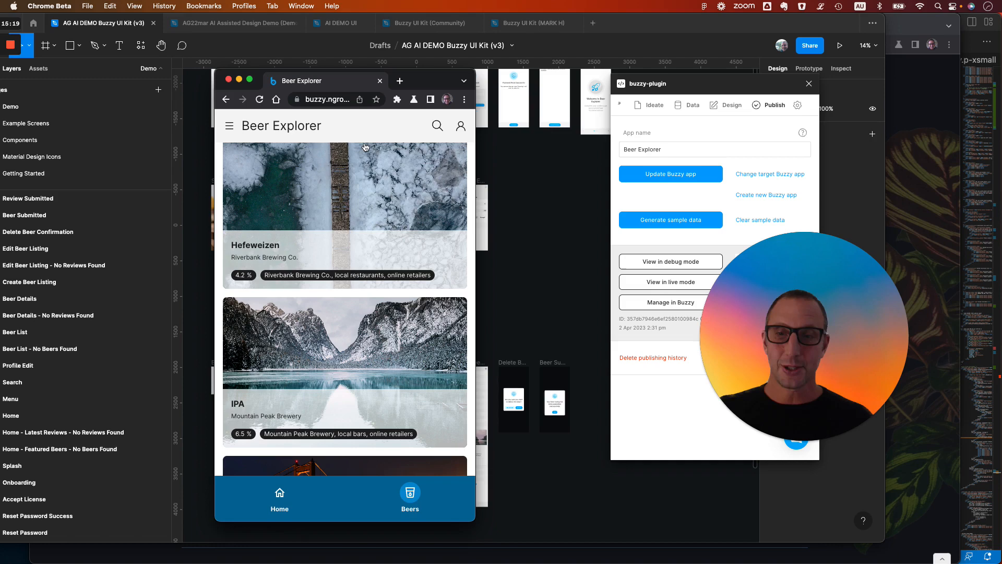